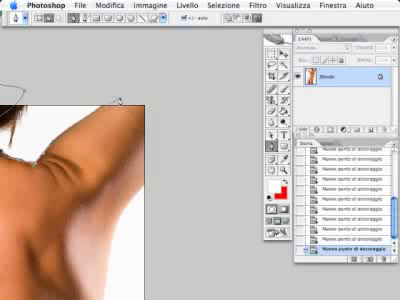
# Add another Pen anchor point along the arm's outline.
pyautogui.click(175, 62)
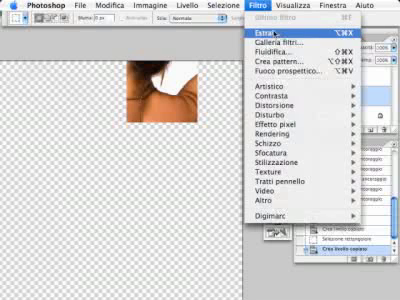
pyautogui.click(272, 35)
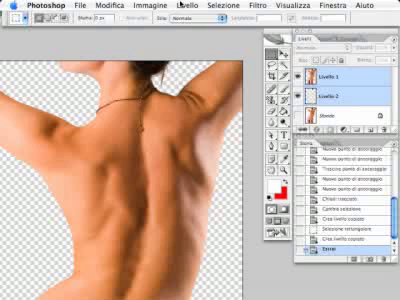
# Open the Livello menu to reach Unisci livelli for merging the hair and back layers.
pyautogui.click(181, 6)
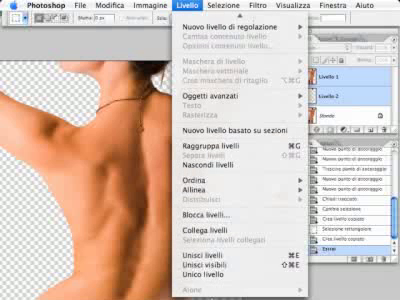